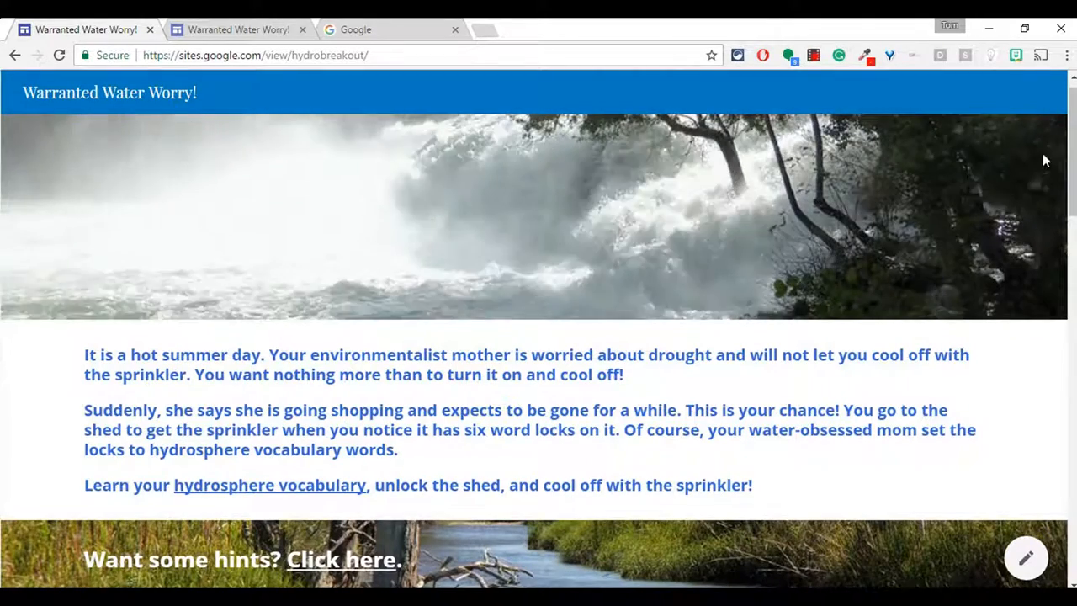
Add a Heading-style text box reading 'Example' in a new section below the banner
scroll(down, 3)
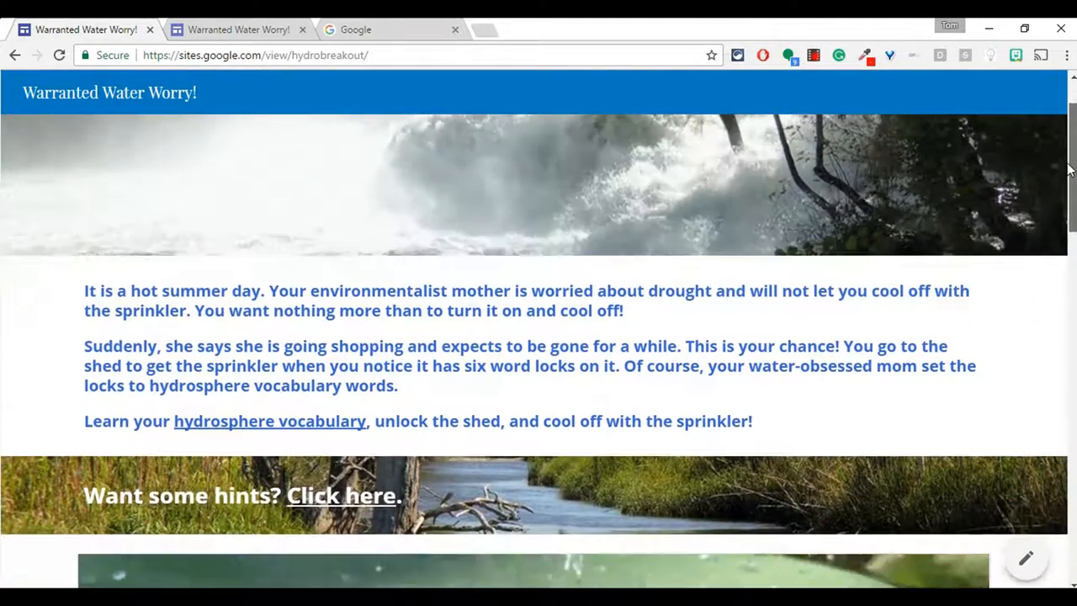
scroll(down, 3)
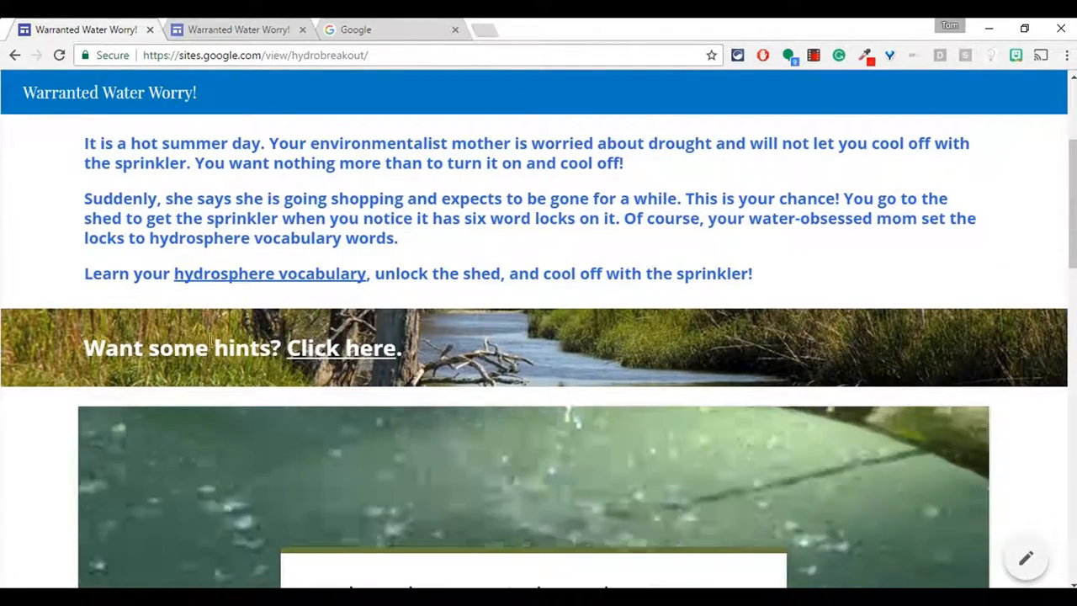
mouse_move(471, 372)
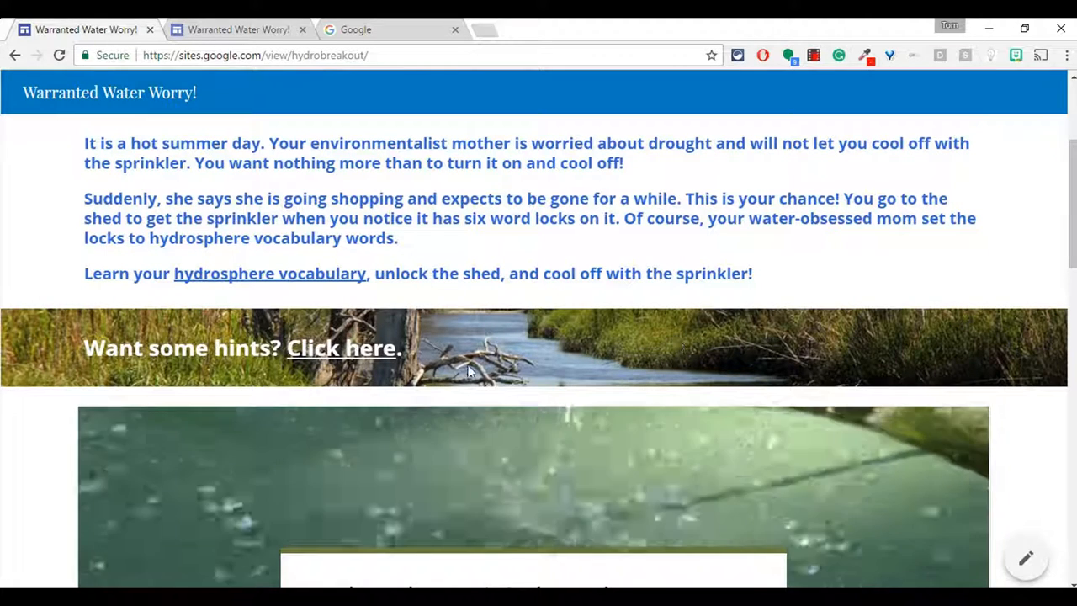
mouse_move(577, 348)
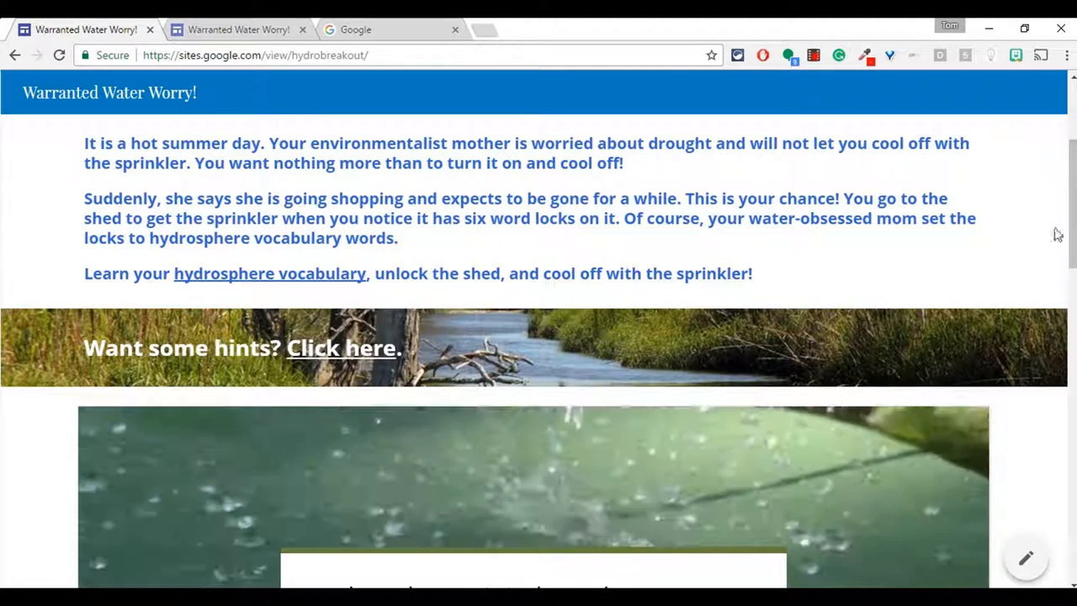
scroll(down, 3)
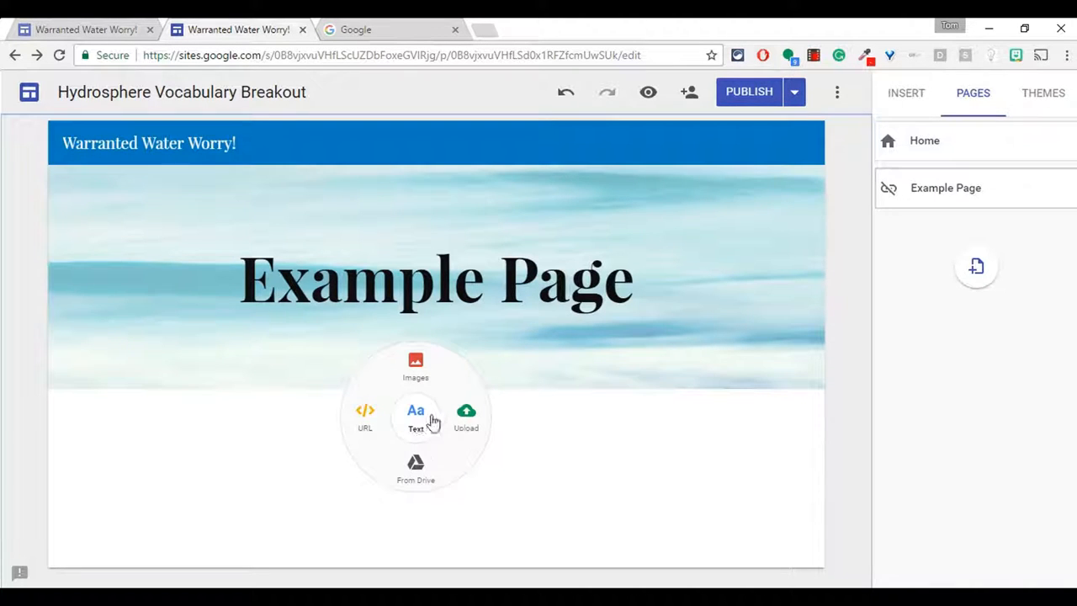
click(415, 413)
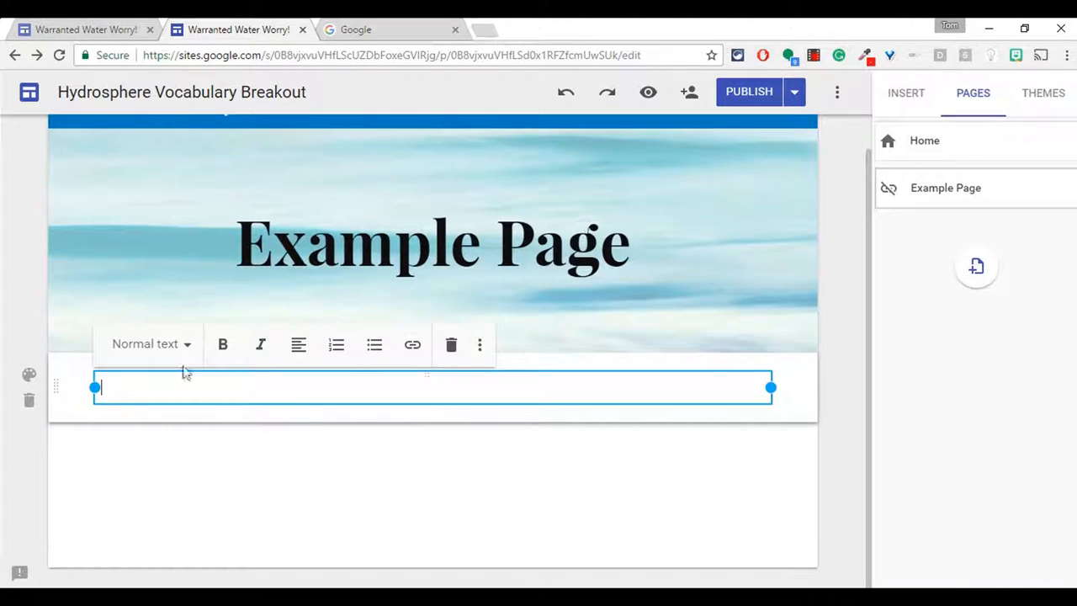
click(147, 344)
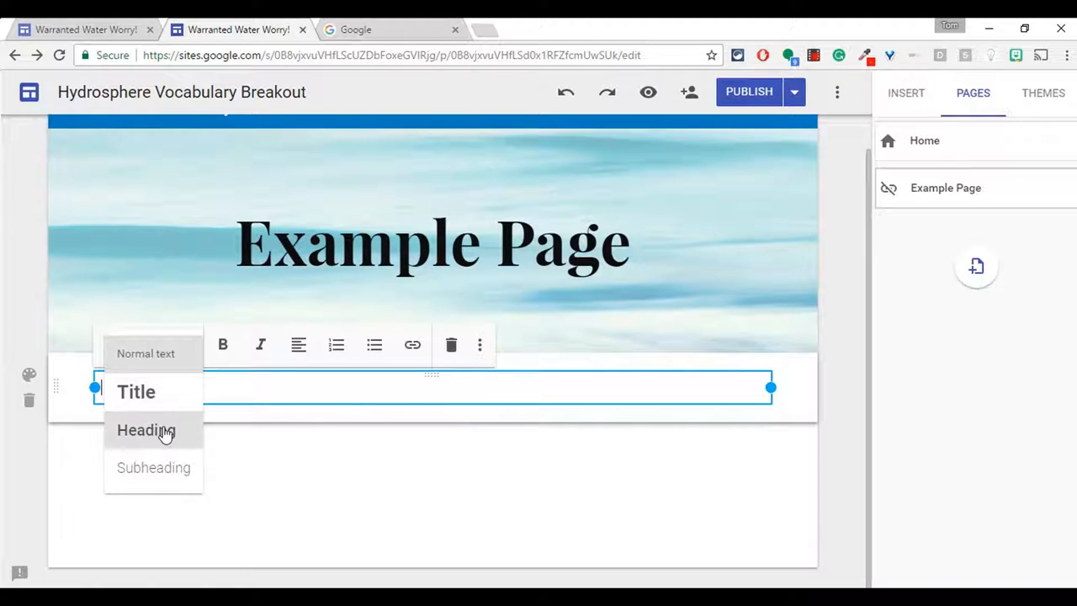
click(145, 430)
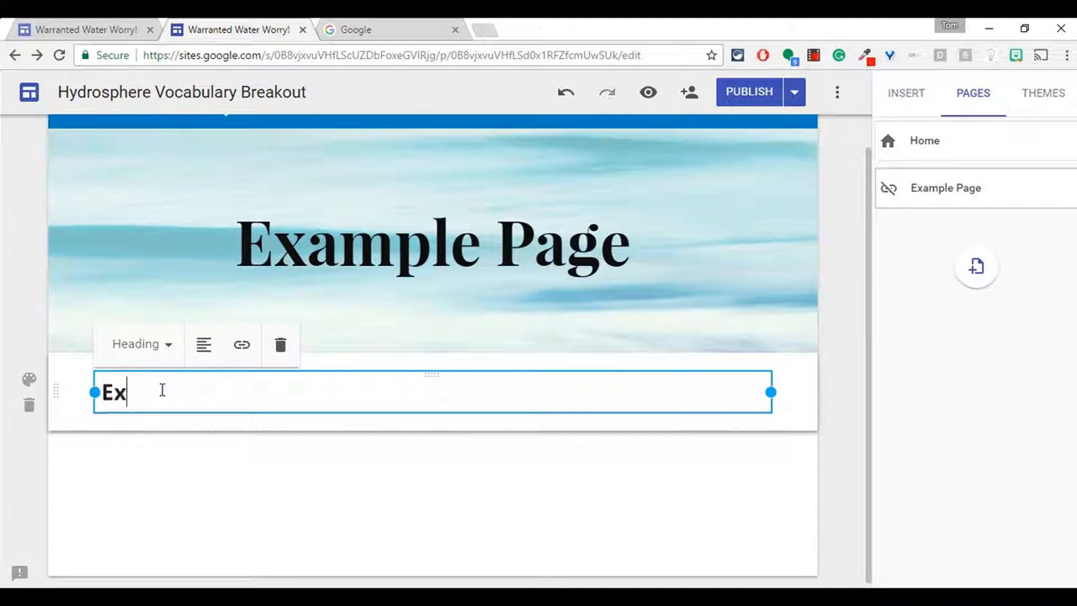
text(ample)
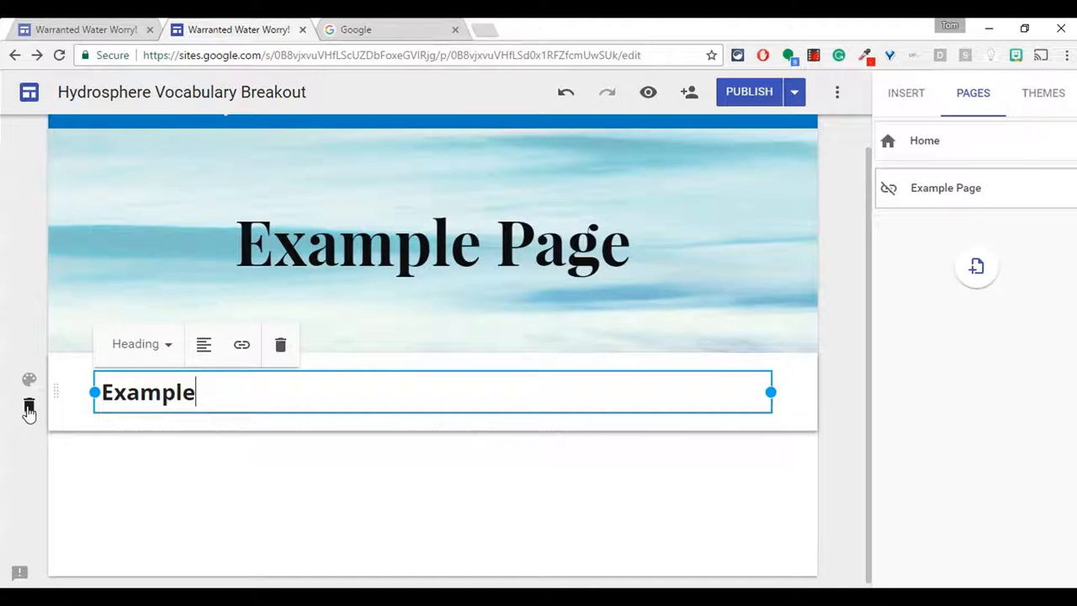
mouse_move(29, 376)
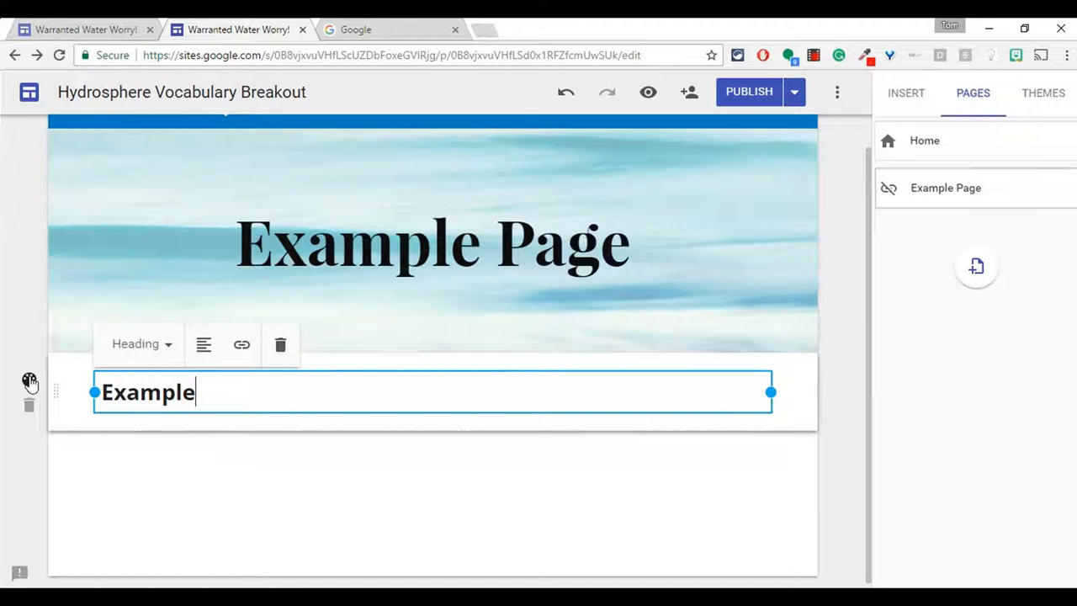
Cycle the Example section's background to the dark style
click(28, 379)
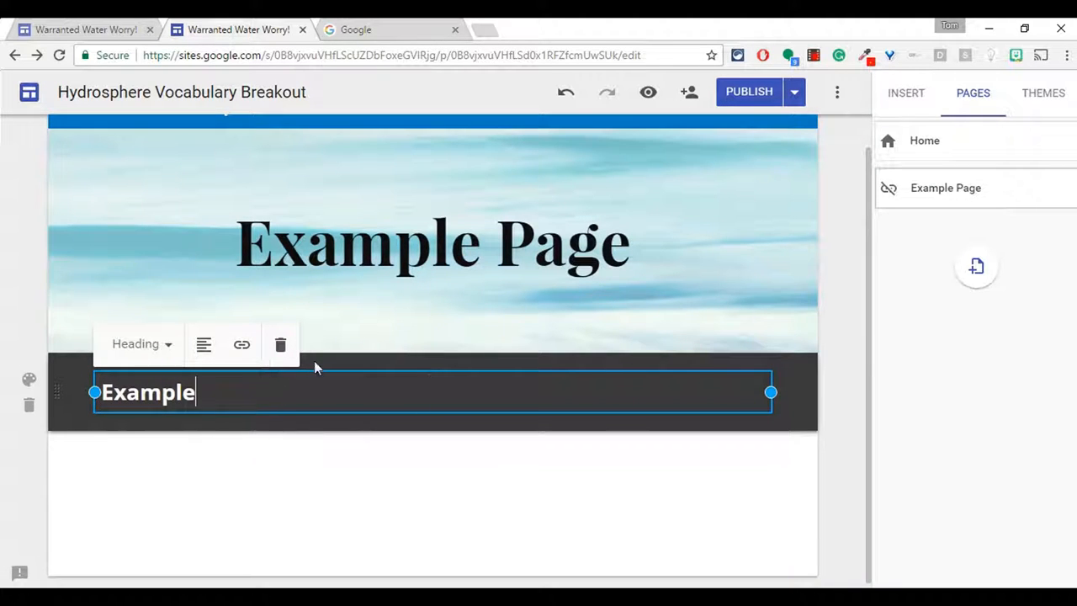
mouse_move(67, 397)
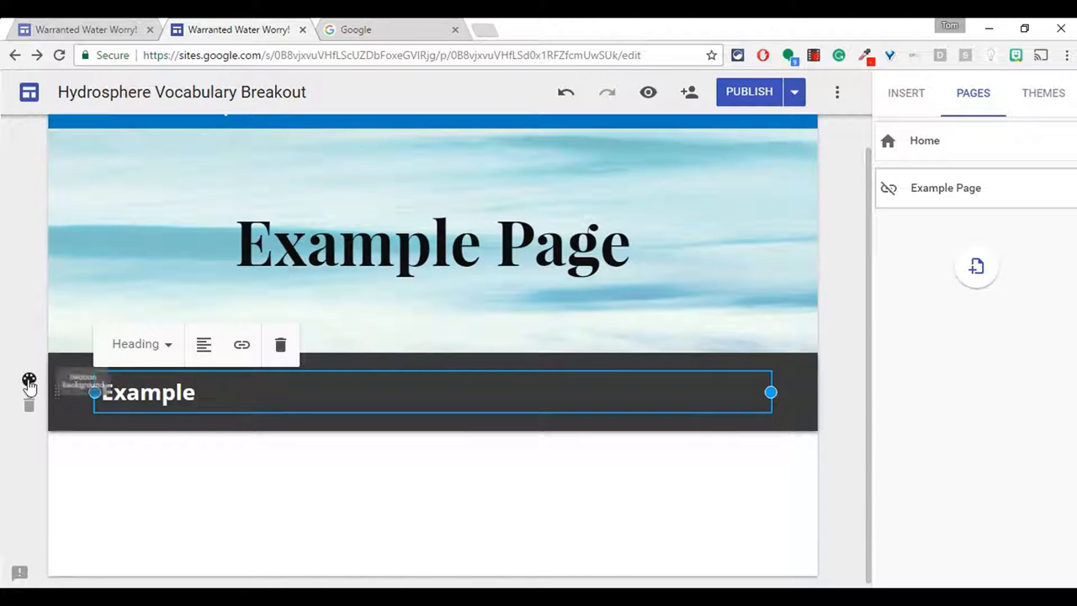
click(27, 380)
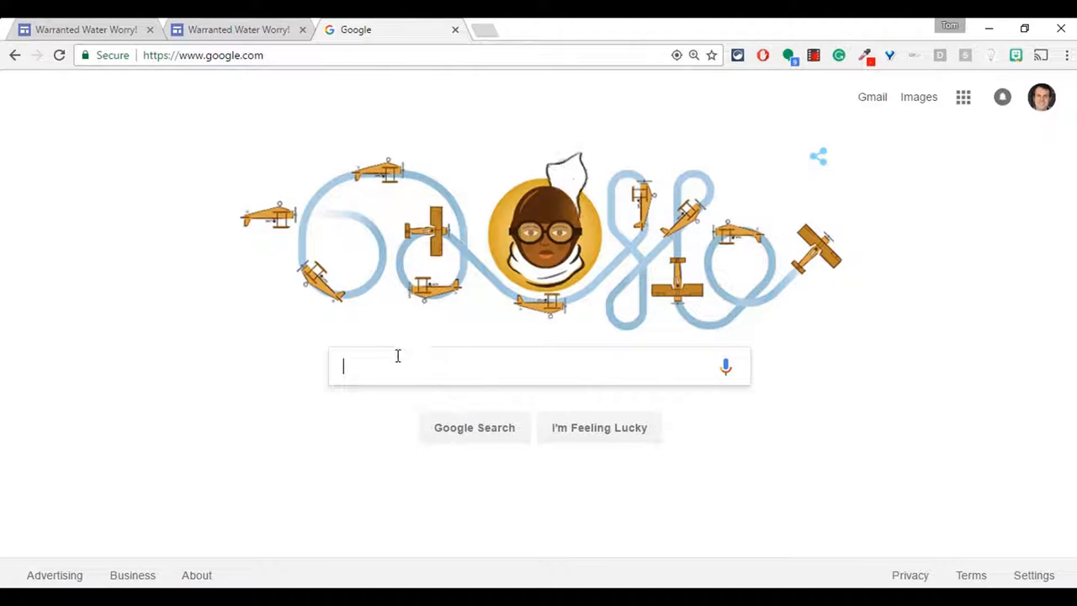
Search Google Images for 'cape fear river'
text(cap)
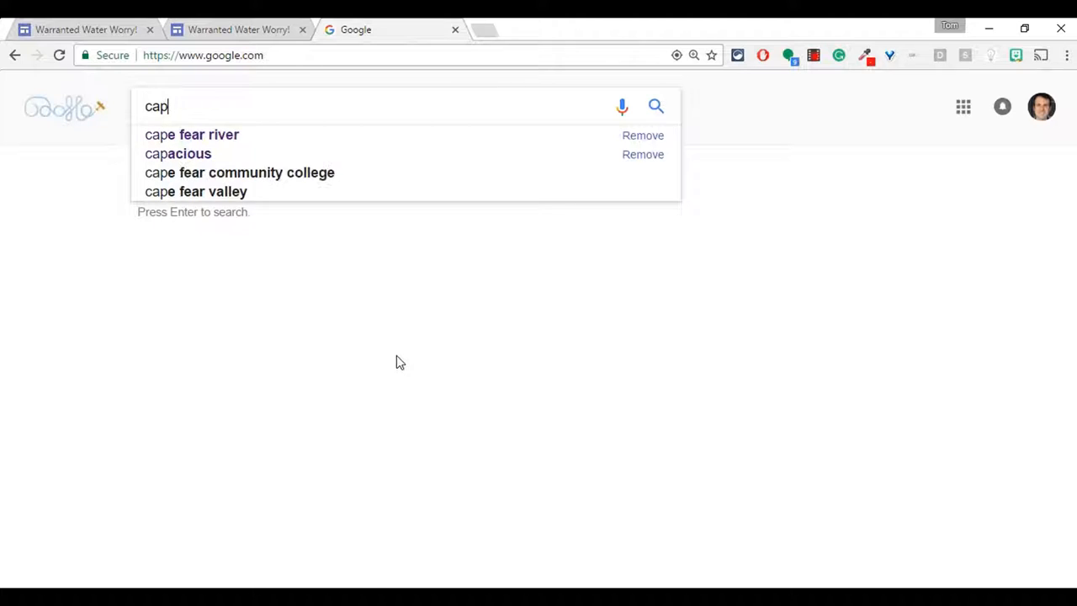
click(192, 135)
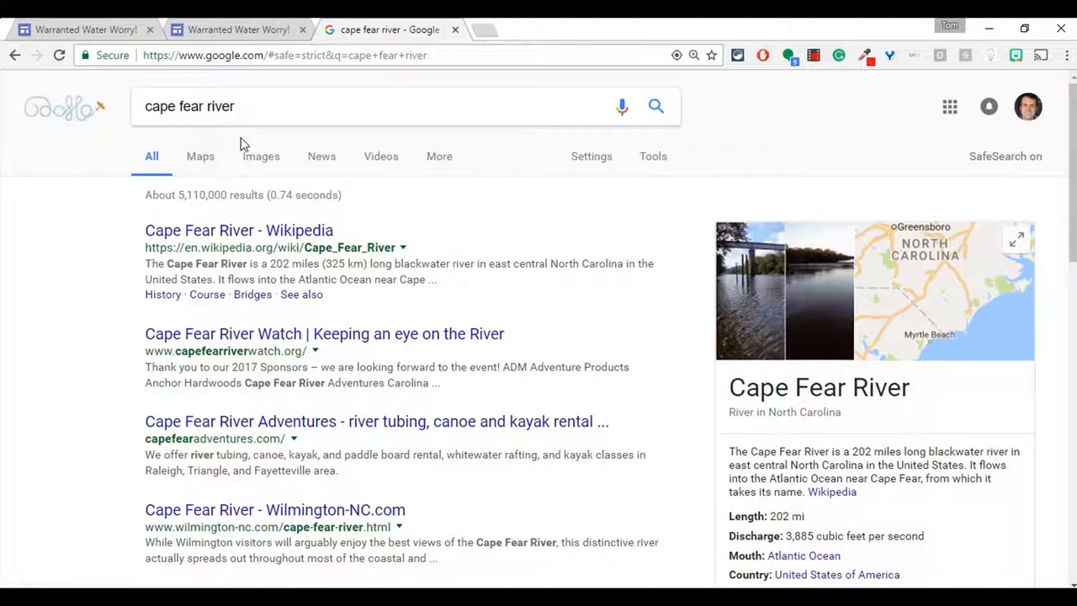
mouse_move(261, 160)
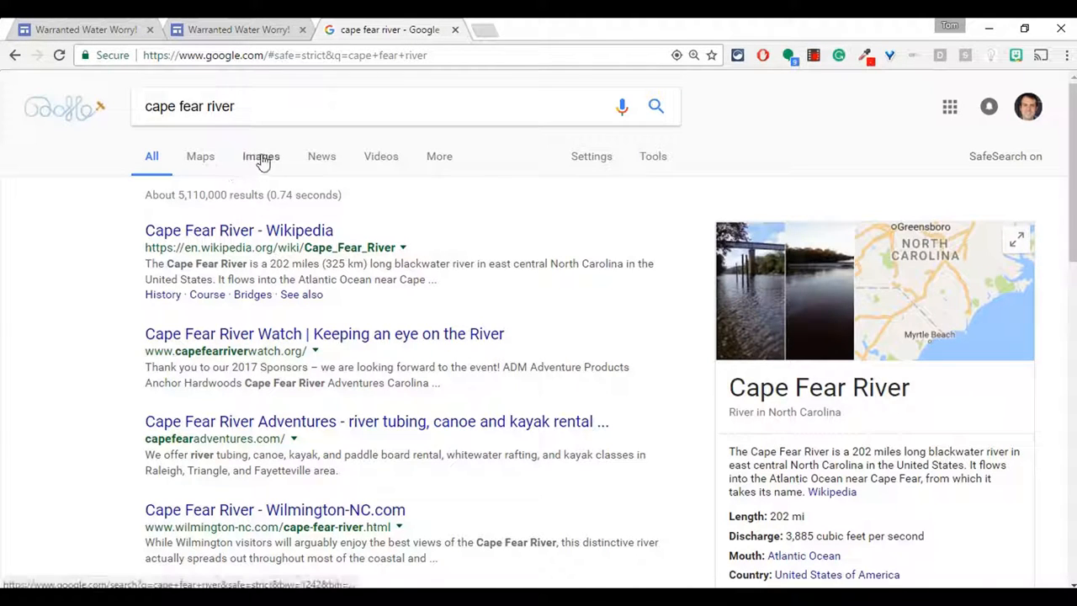
click(260, 156)
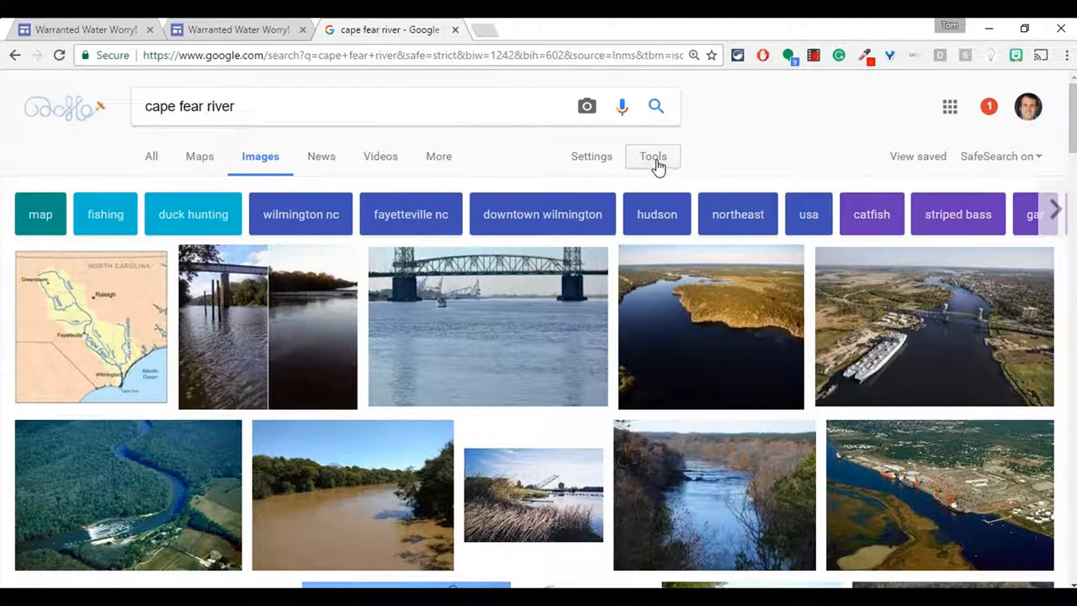
Filter images to larger than 800×600 and copy the South River Wikimedia photo's address
click(653, 155)
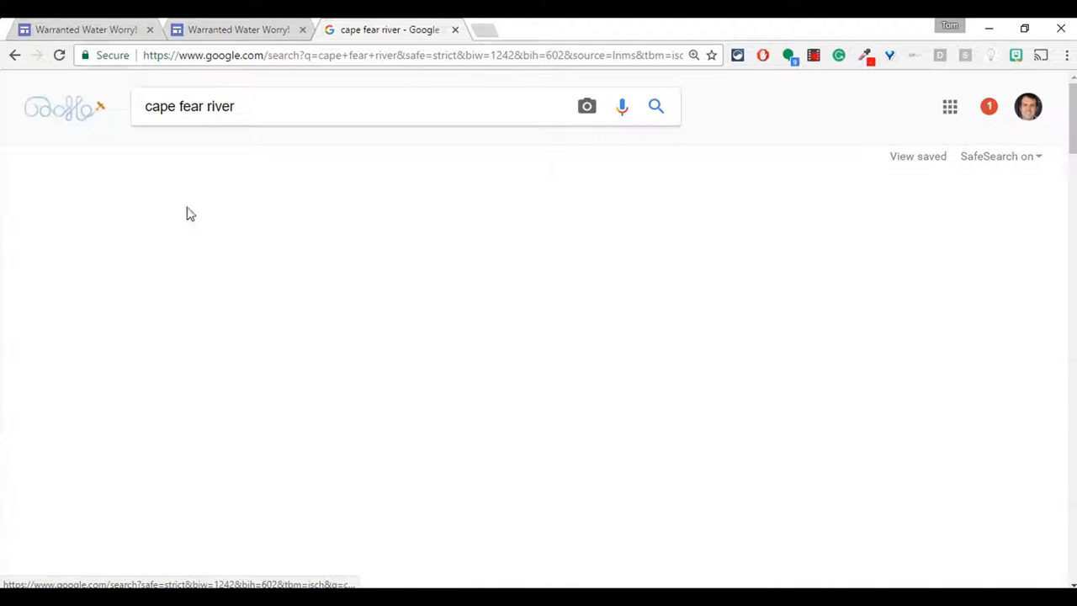
click(157, 187)
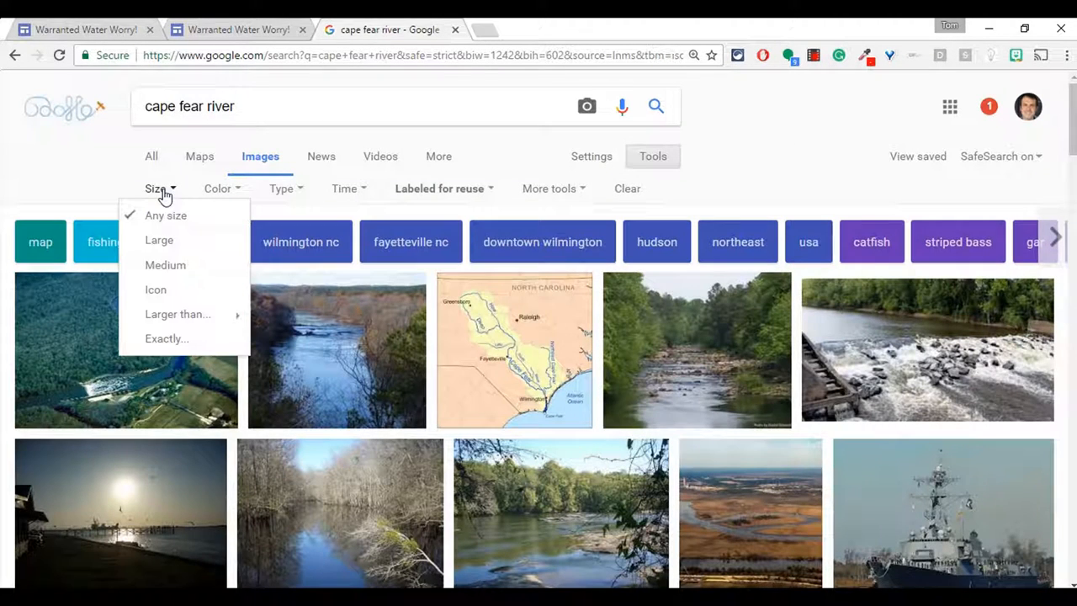
mouse_move(177, 314)
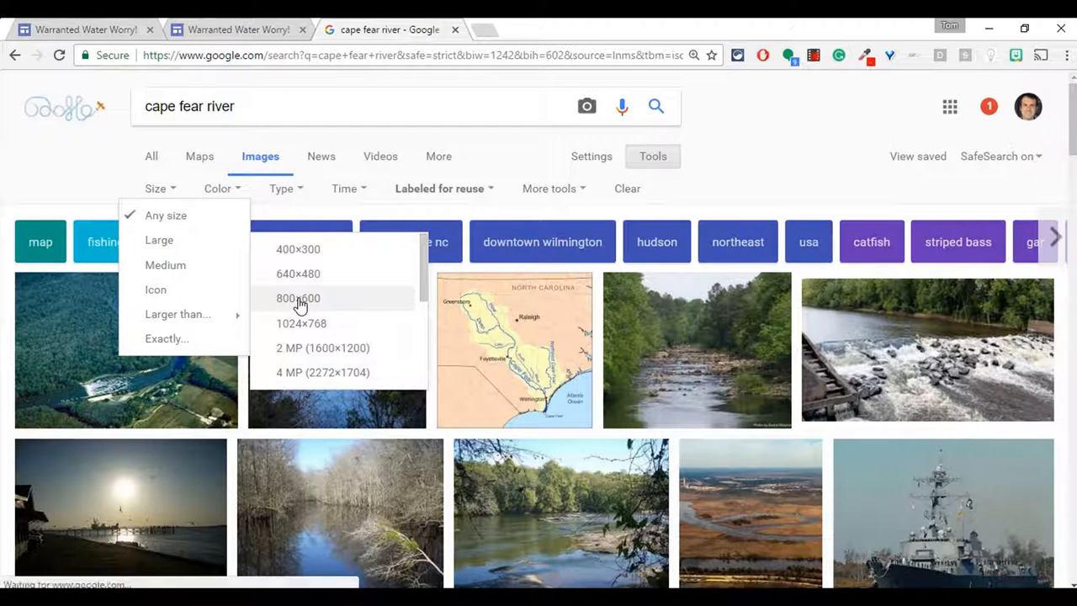
click(298, 298)
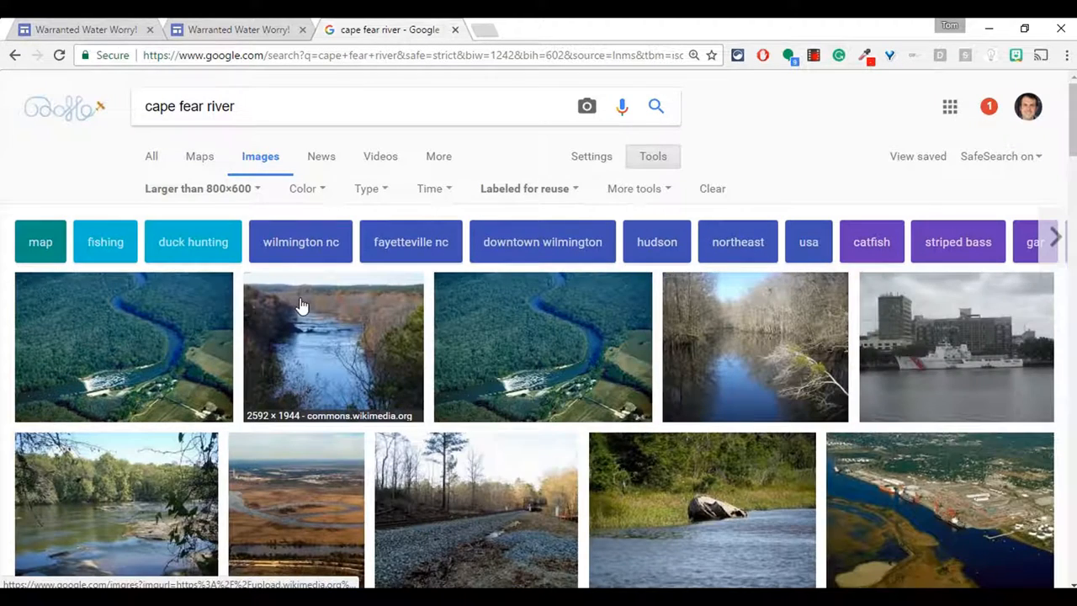
mouse_move(727, 330)
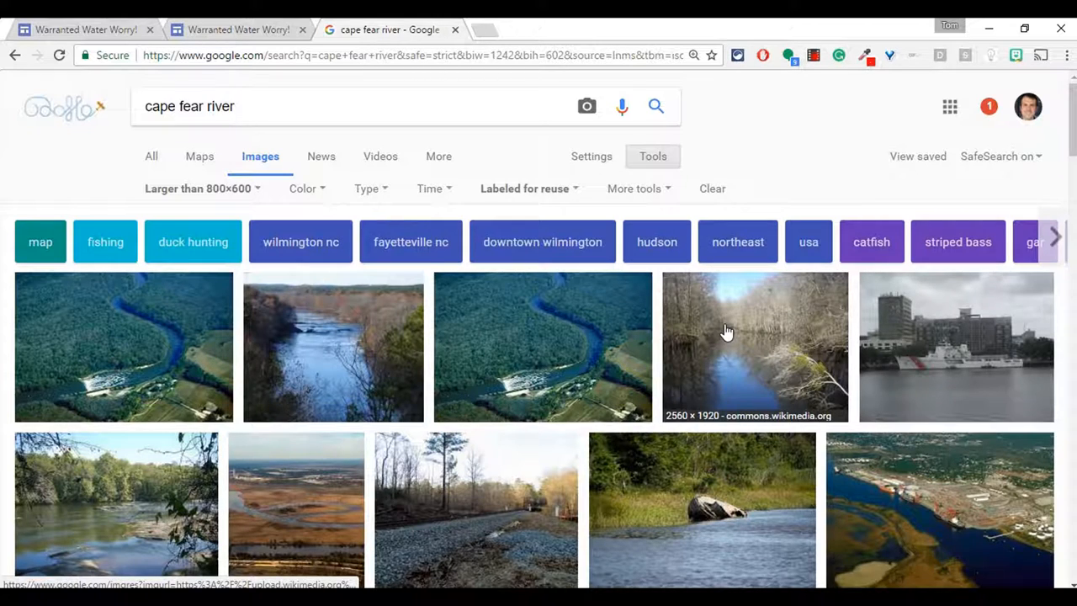
click(728, 333)
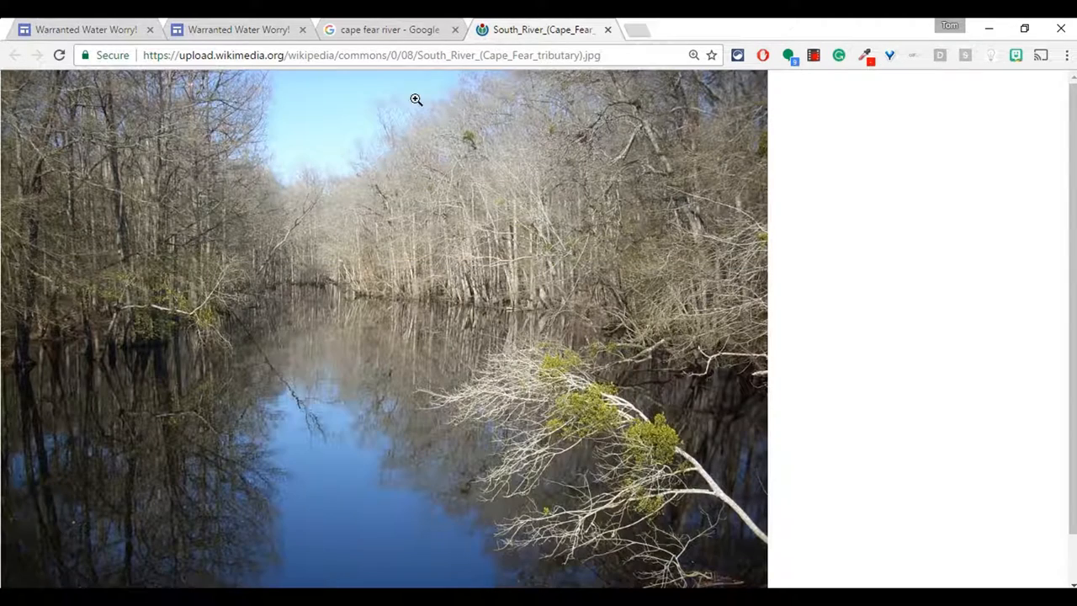
right_click(371, 55)
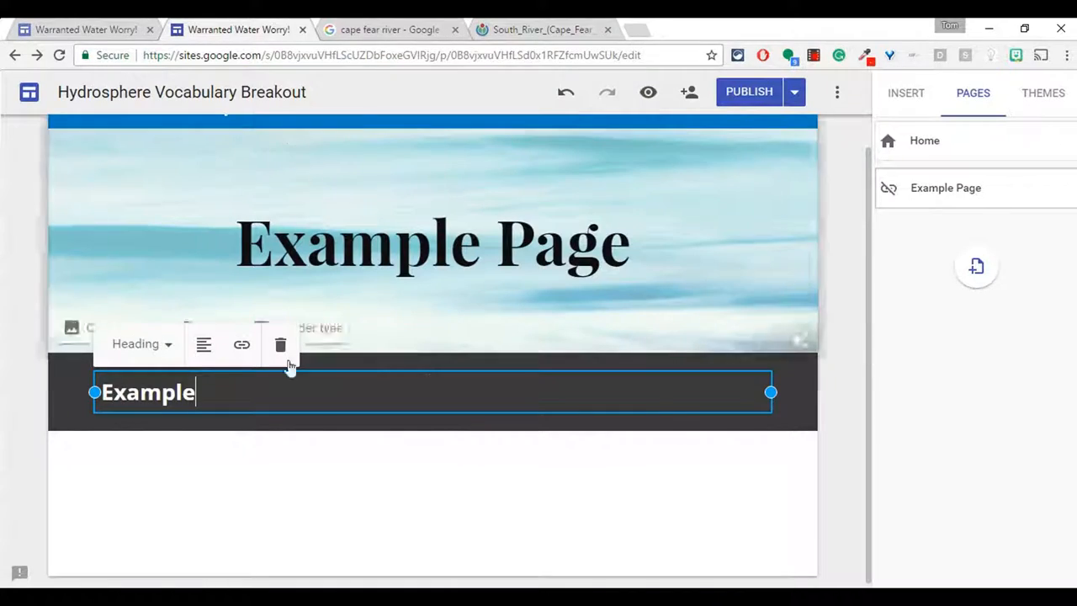
Set the South River Wikimedia image URL as the Example section background, tint off
click(27, 382)
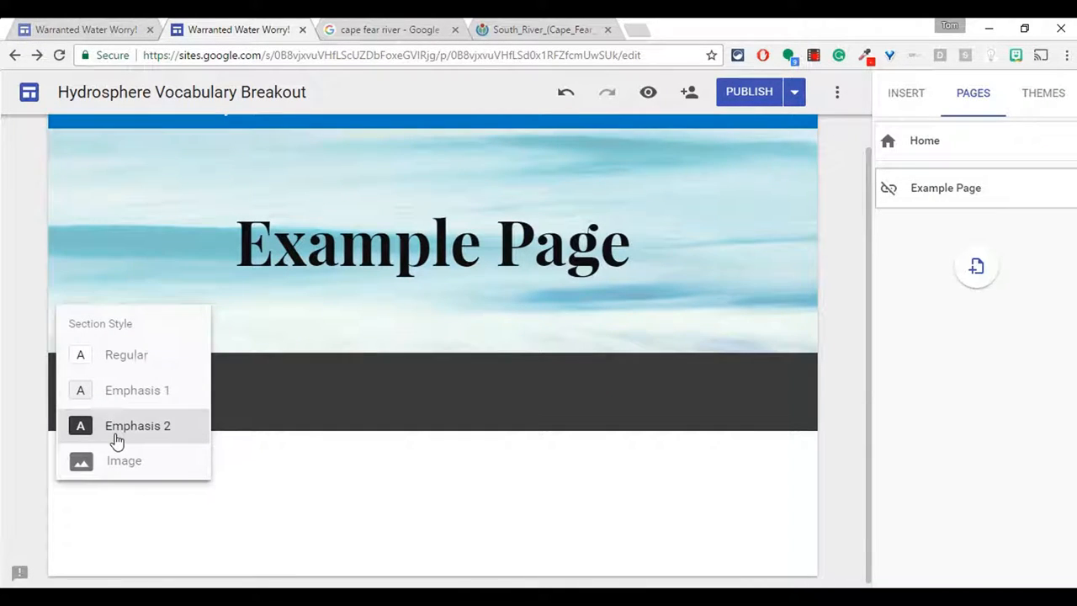
click(123, 461)
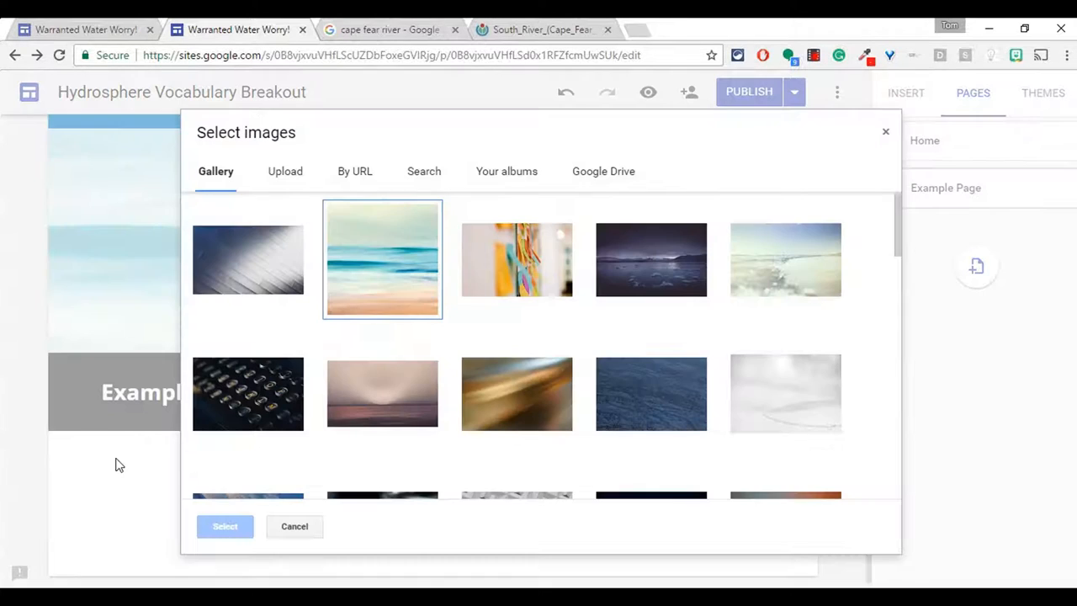
click(355, 171)
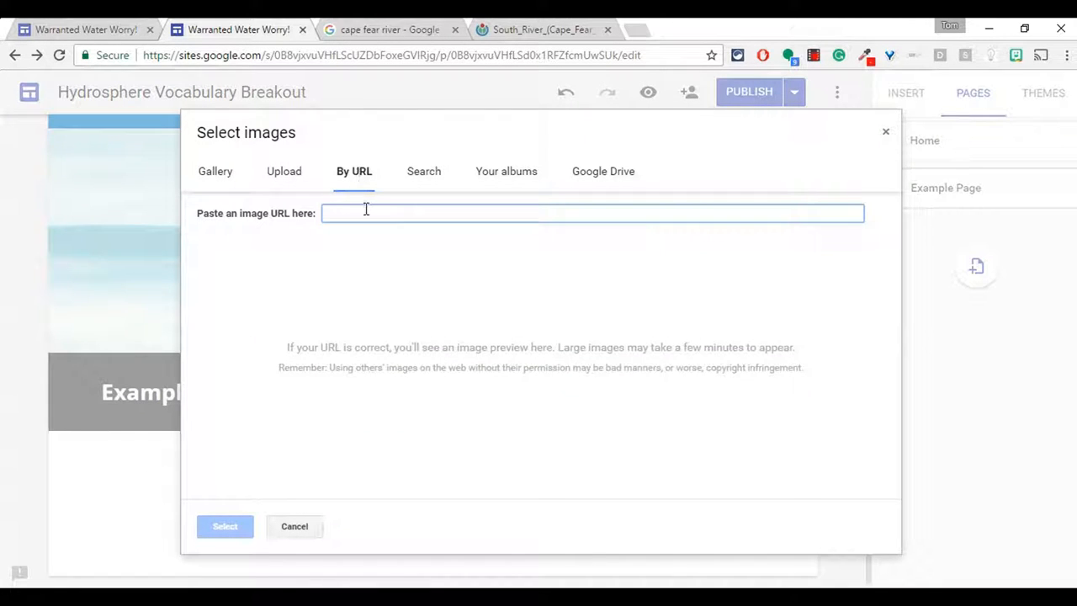
text(https://upload.wikimedia.org/wikipedia/commons/0/08/South_River_(Cape_Fear_tributary).jpg)
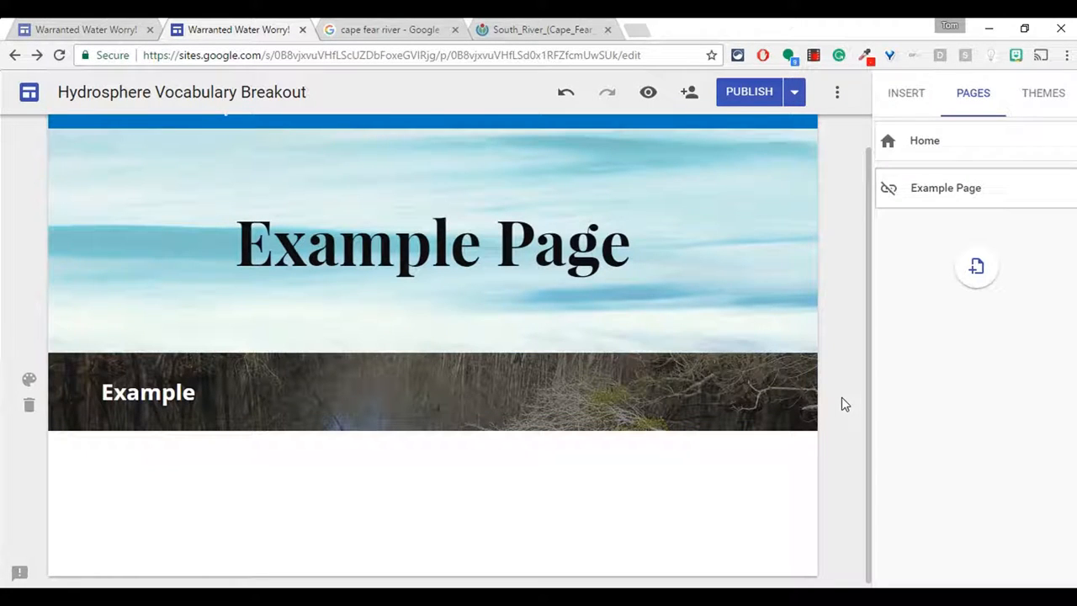
click(148, 392)
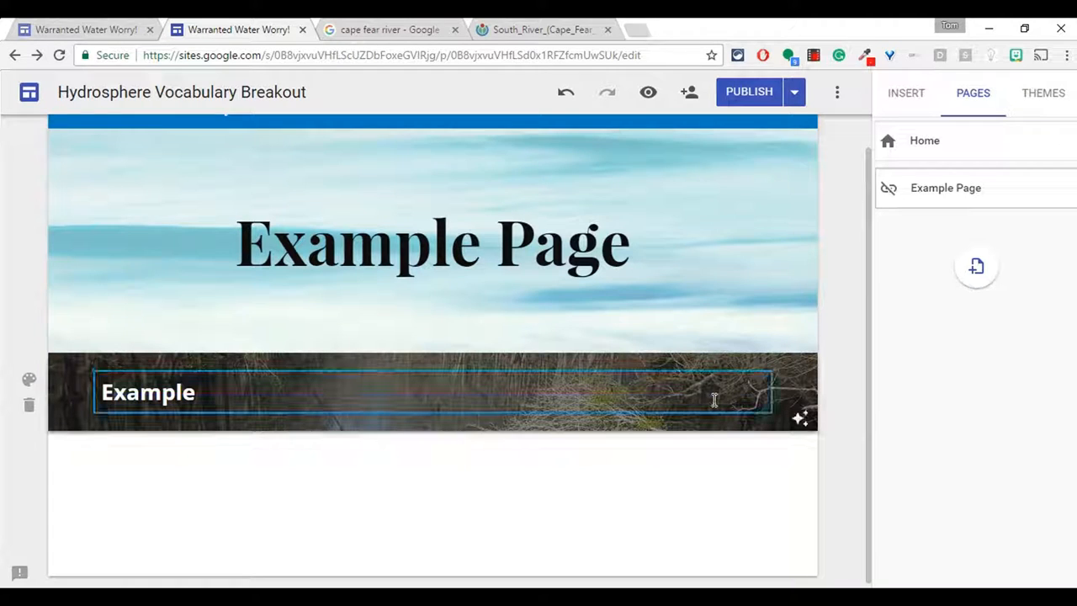
click(831, 398)
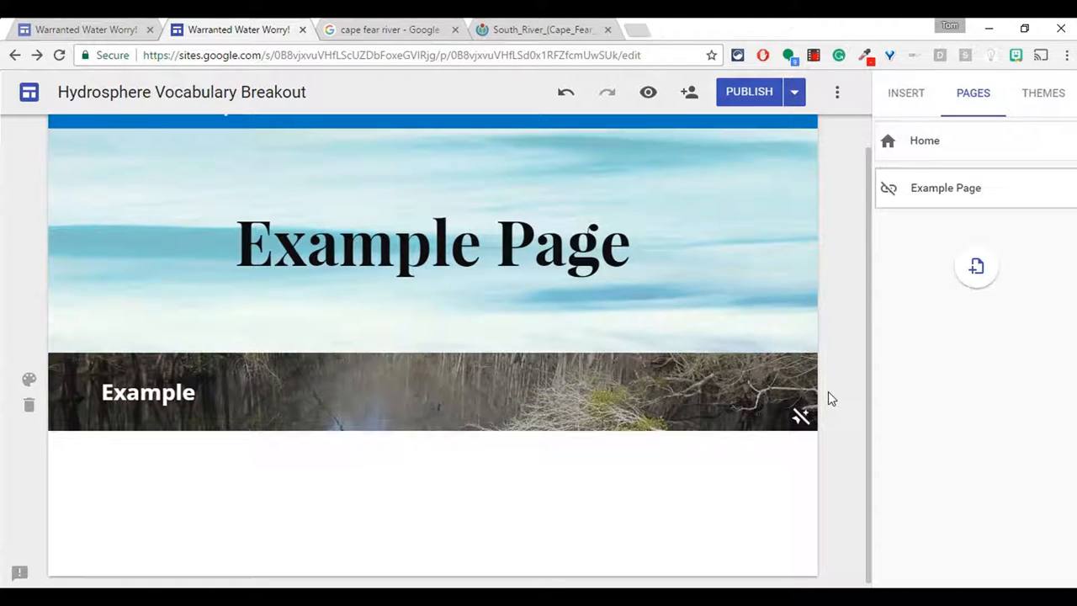
mouse_move(647, 91)
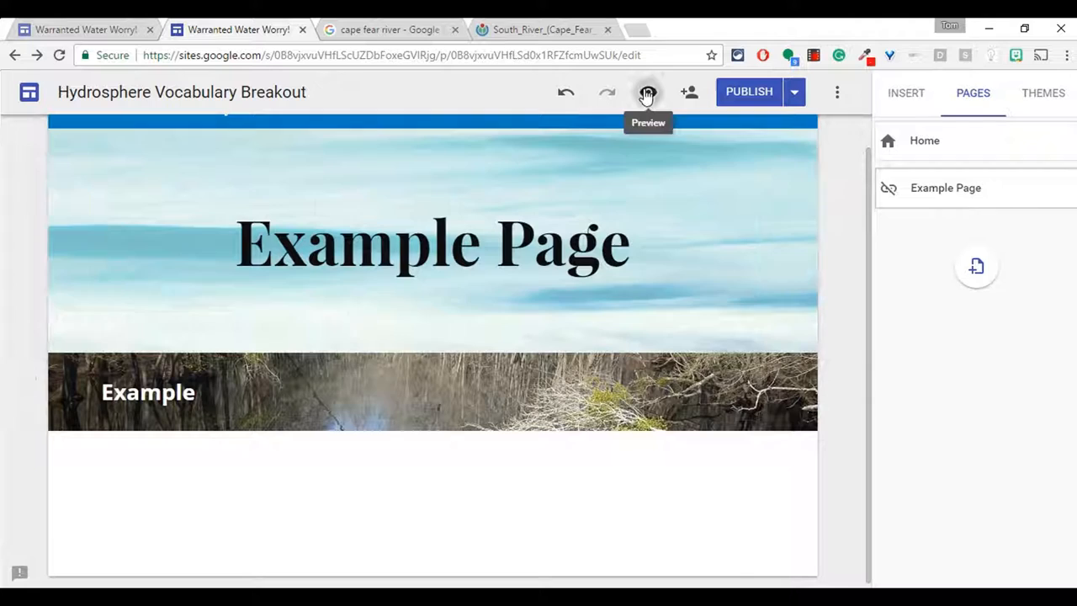
Preview the Example Page with its river-photo heading section
click(647, 92)
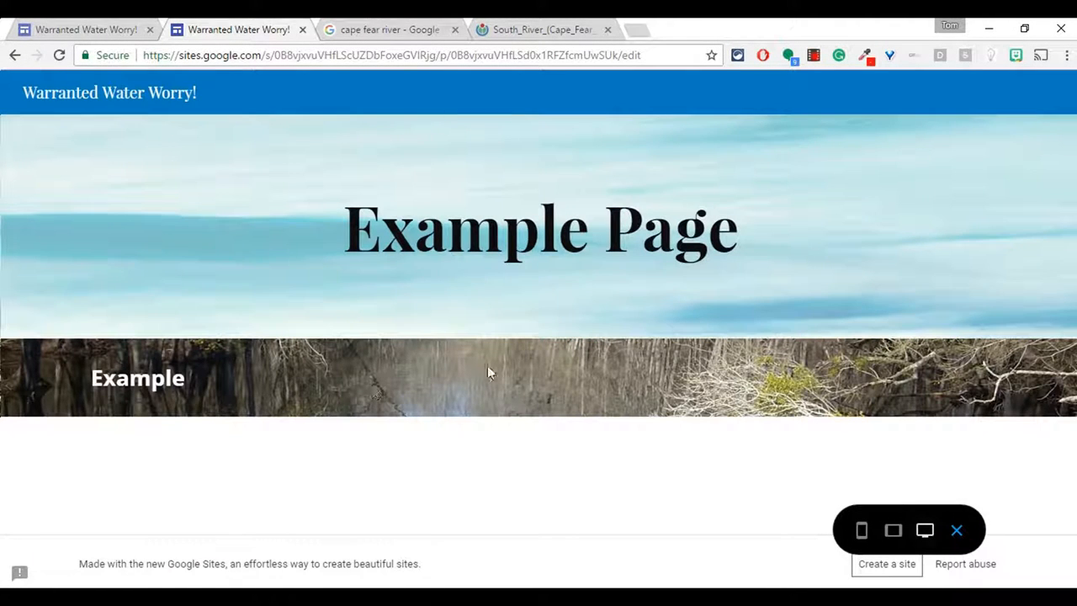
mouse_move(568, 396)
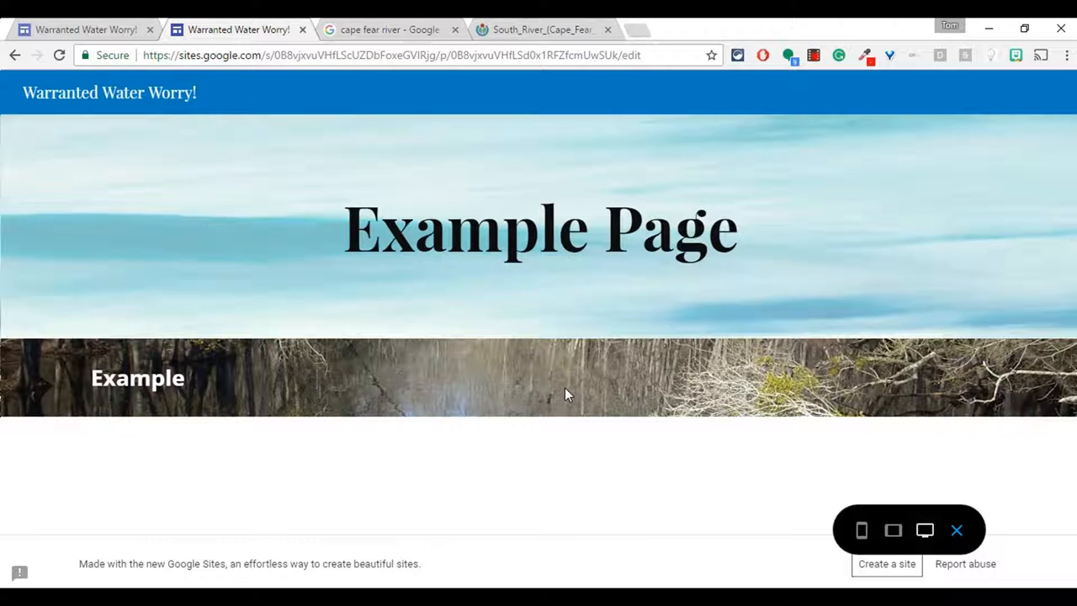
mouse_move(580, 365)
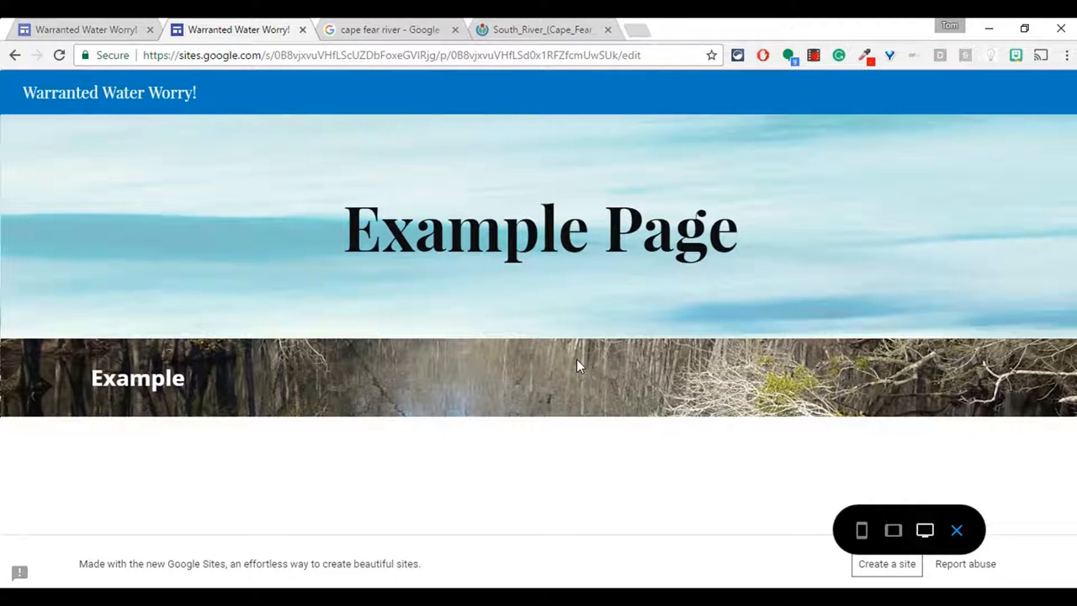
mouse_move(700, 546)
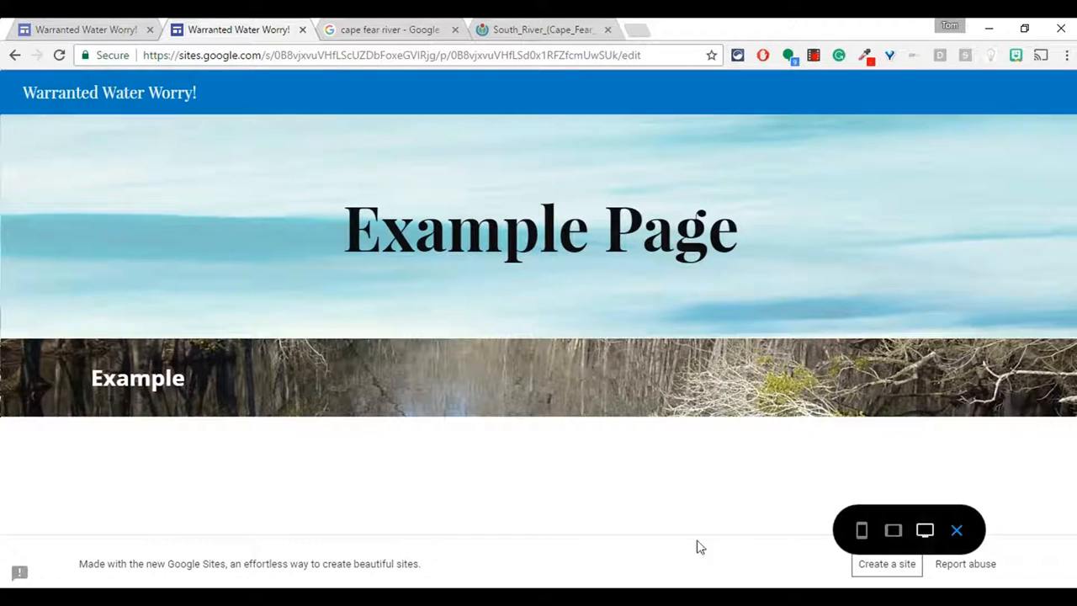